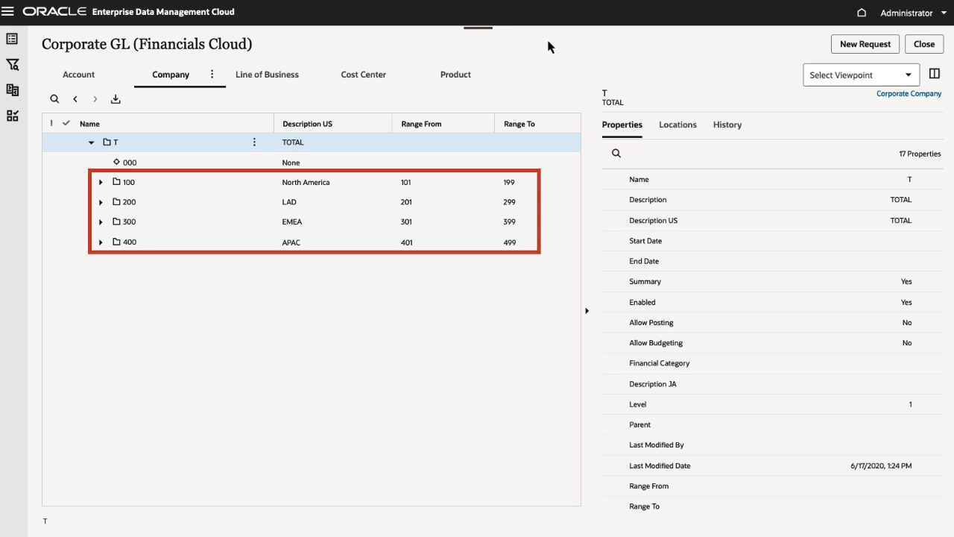
Step: Expand LAD (200) and EMEA (300) in the Company hierarchy and start a new request
click(101, 201)
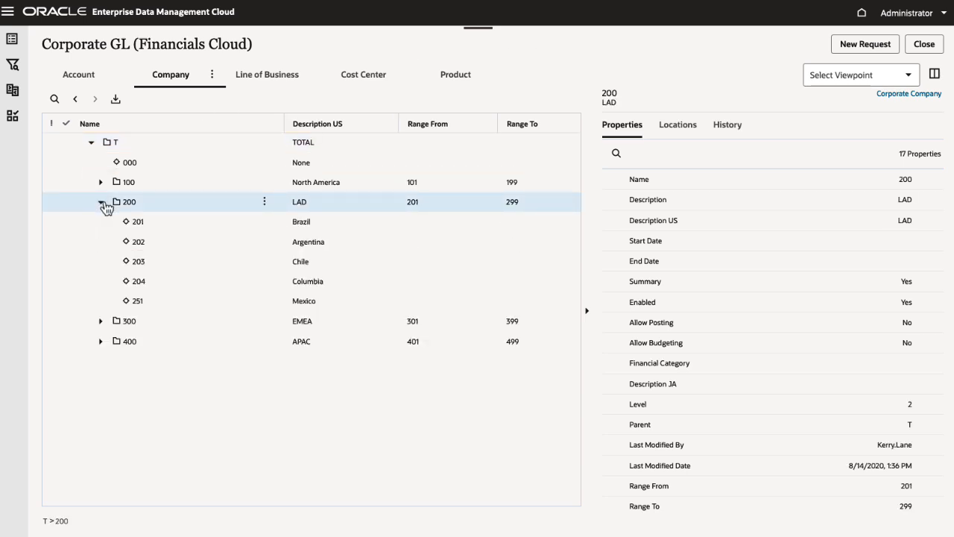
click(102, 321)
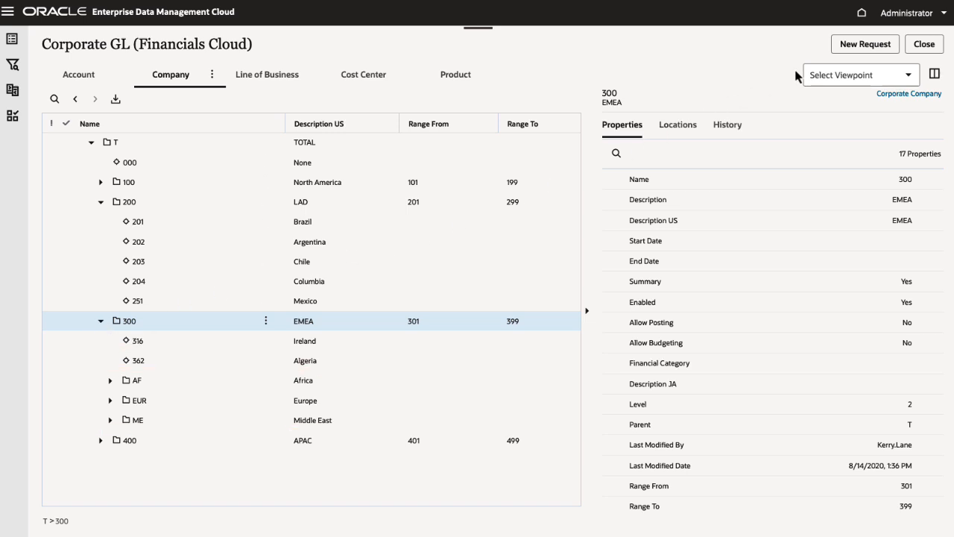
click(864, 44)
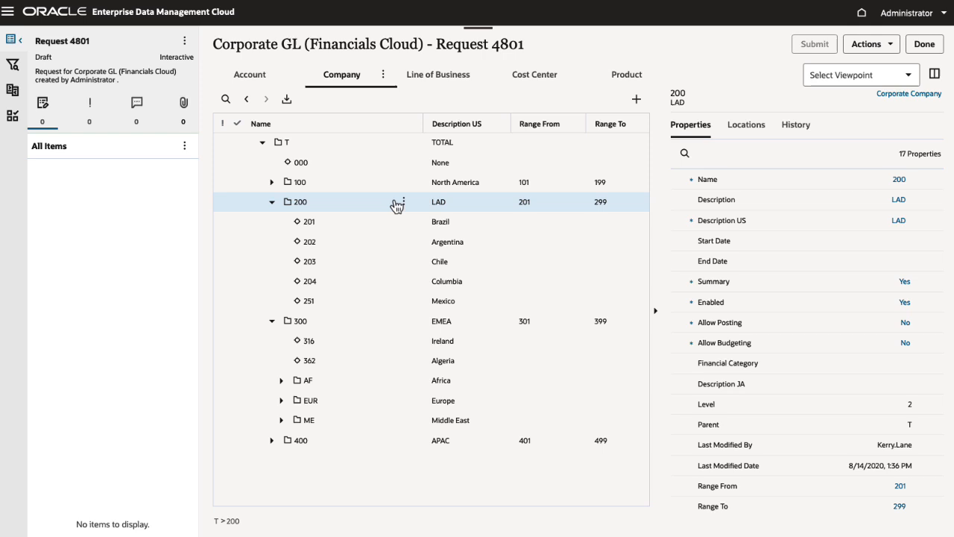
Step: Add child node 651 with description Panama under LAD (200) and submit the request
click(402, 201)
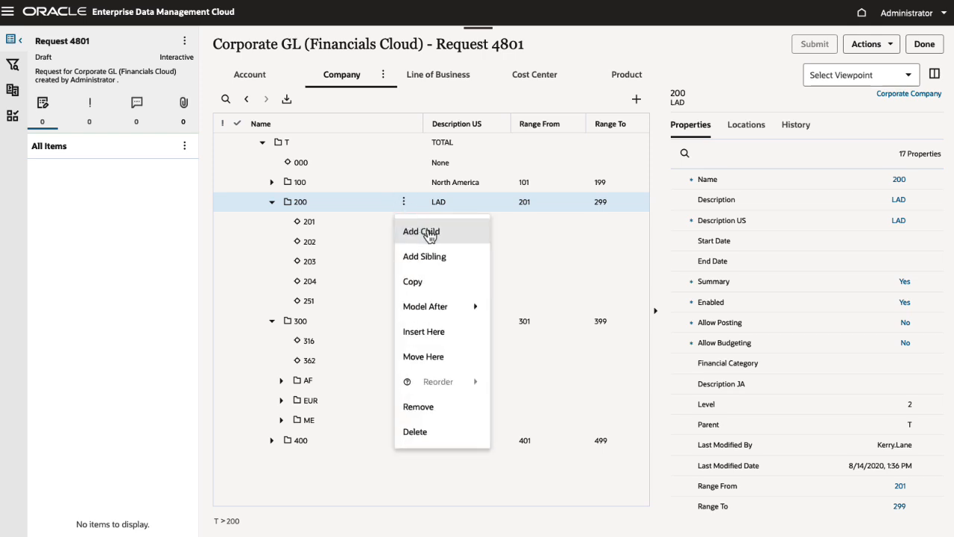
click(420, 231)
text(651)
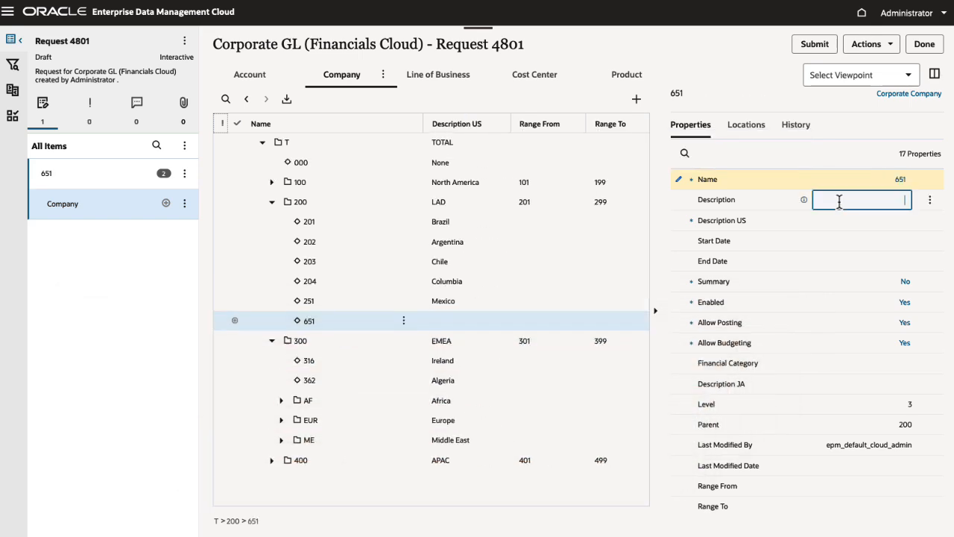
text(Panama)
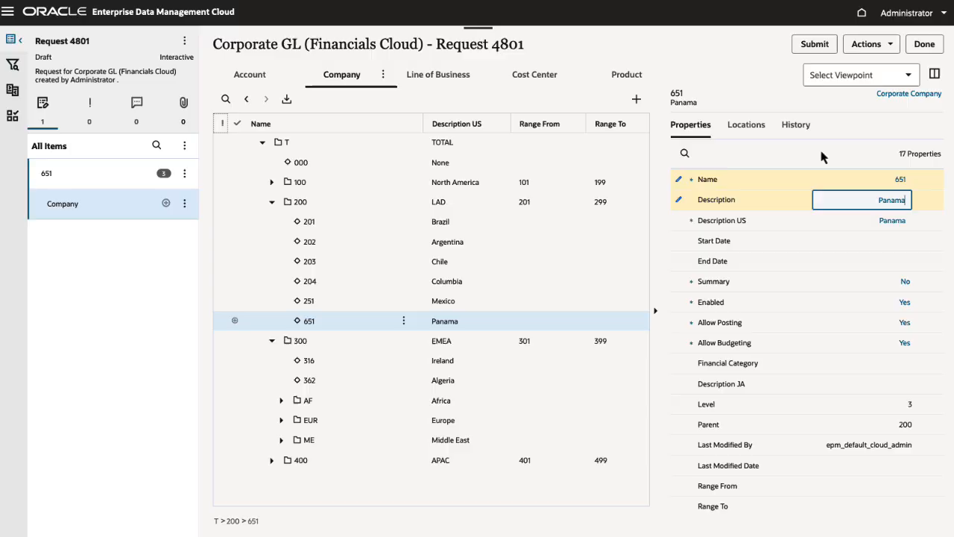
click(814, 45)
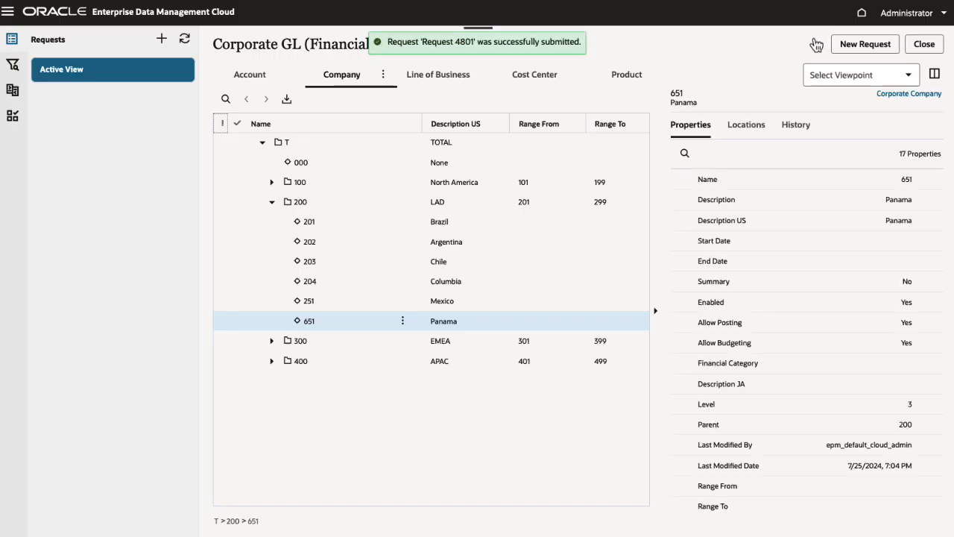
mouse_move(815, 44)
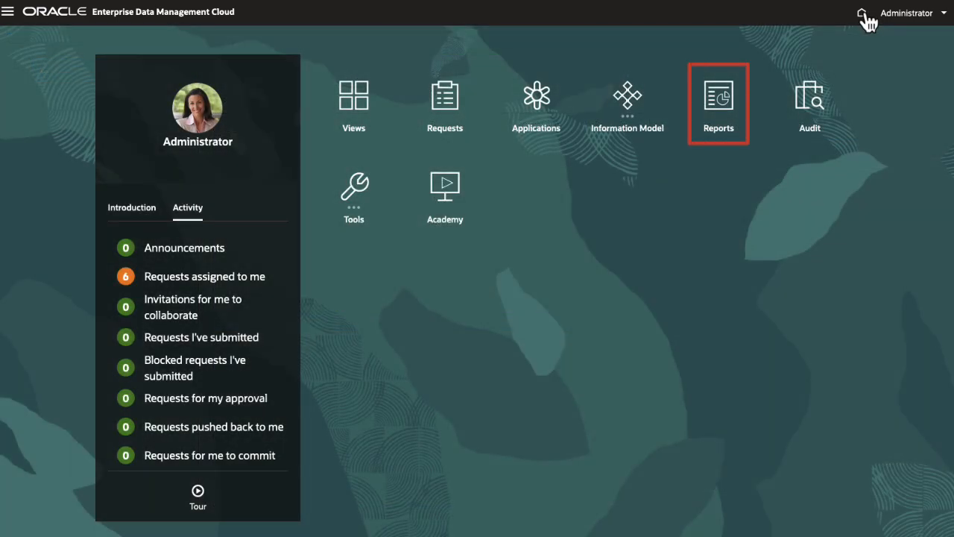
Step: Filter the Custom Validations report to Financials Cloud and the Corporate Company dimension
click(718, 103)
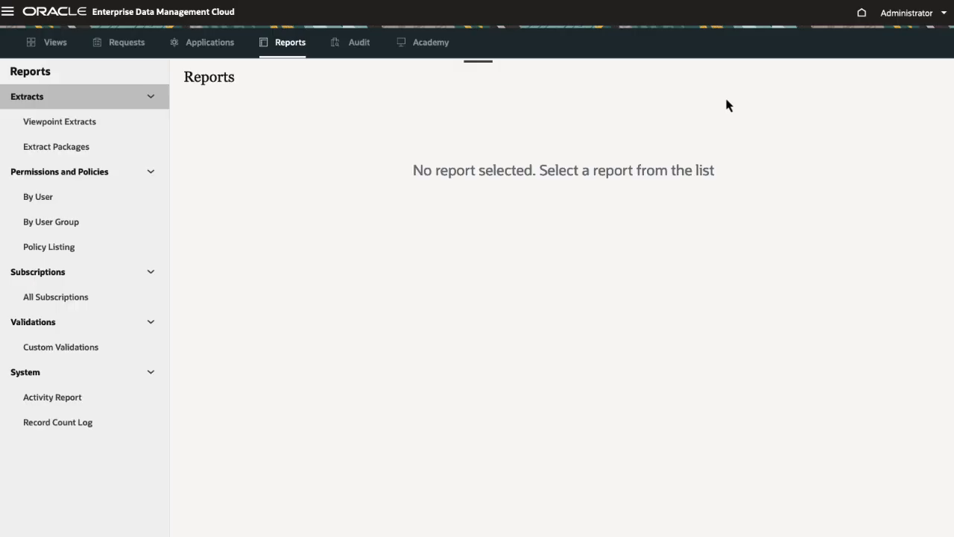
click(60, 345)
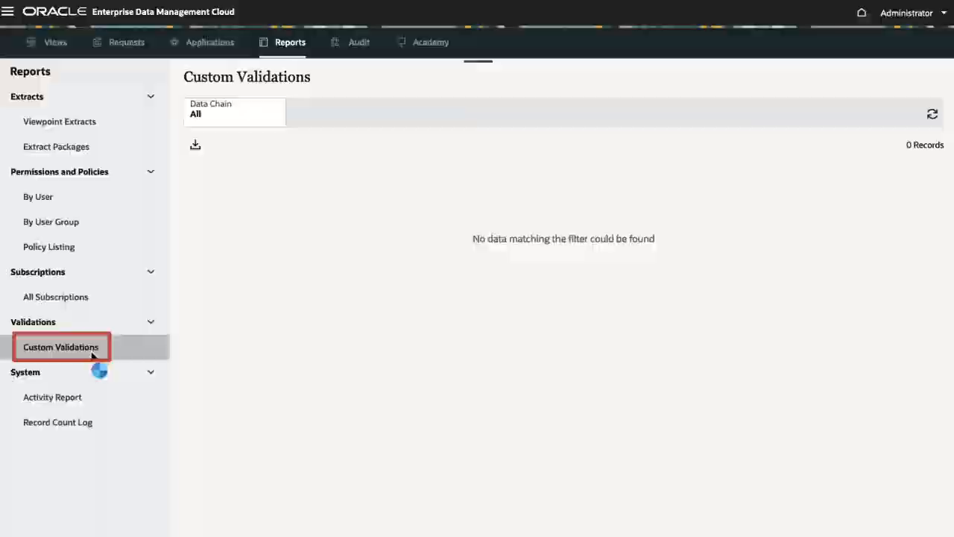
click(234, 112)
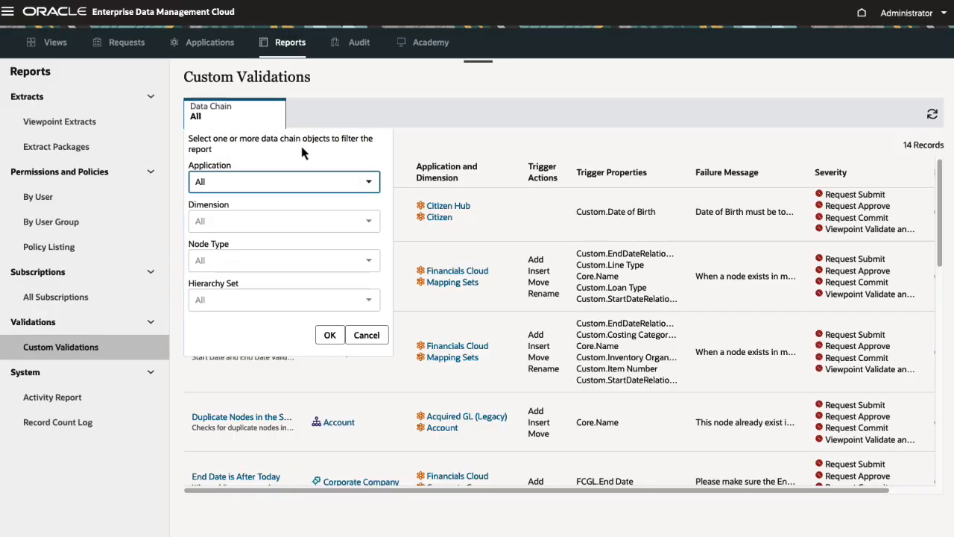
click(367, 221)
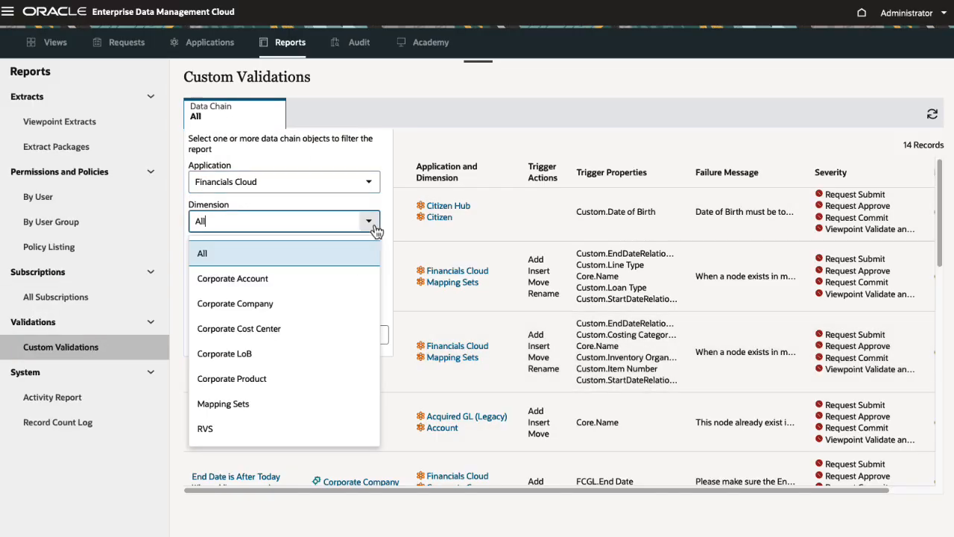
click(235, 304)
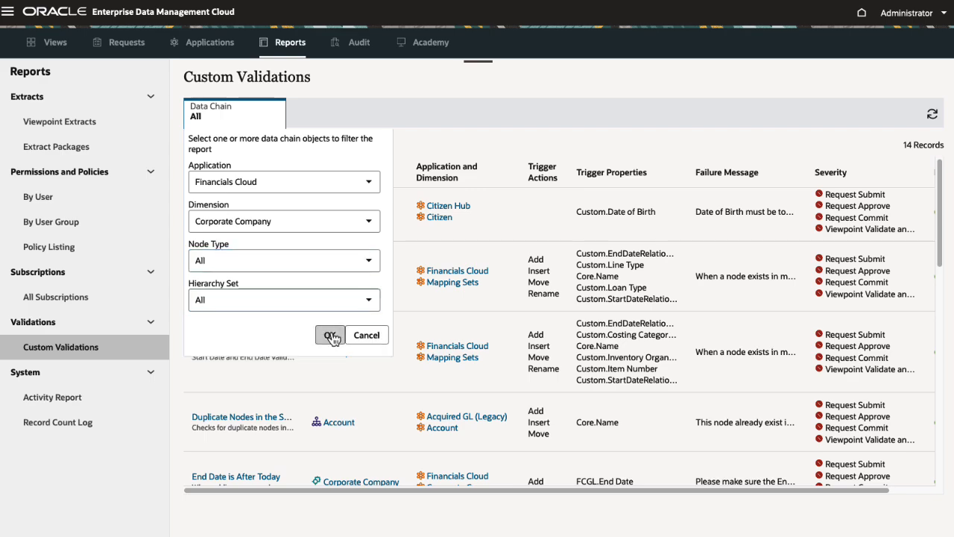
click(329, 334)
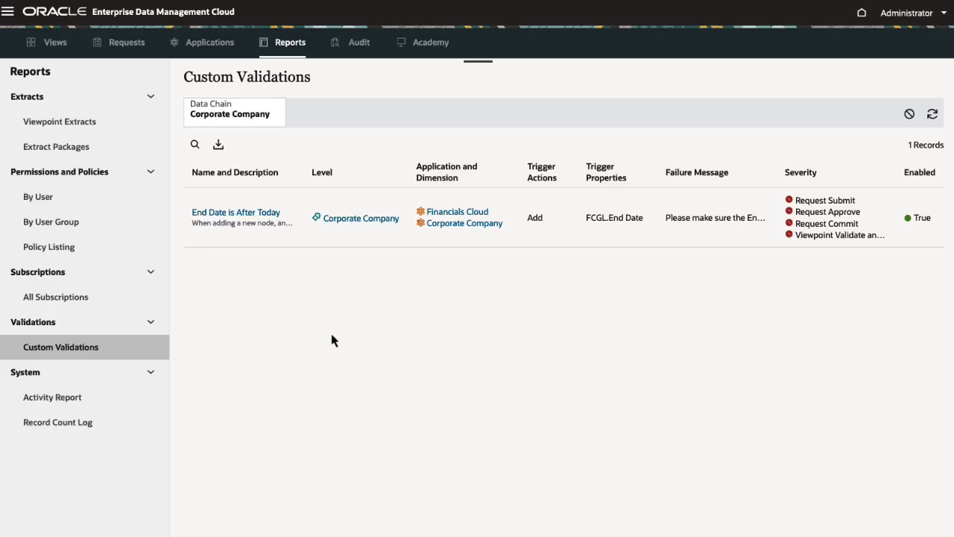
Step: Open the Company viewpoint inspector from the report
click(464, 223)
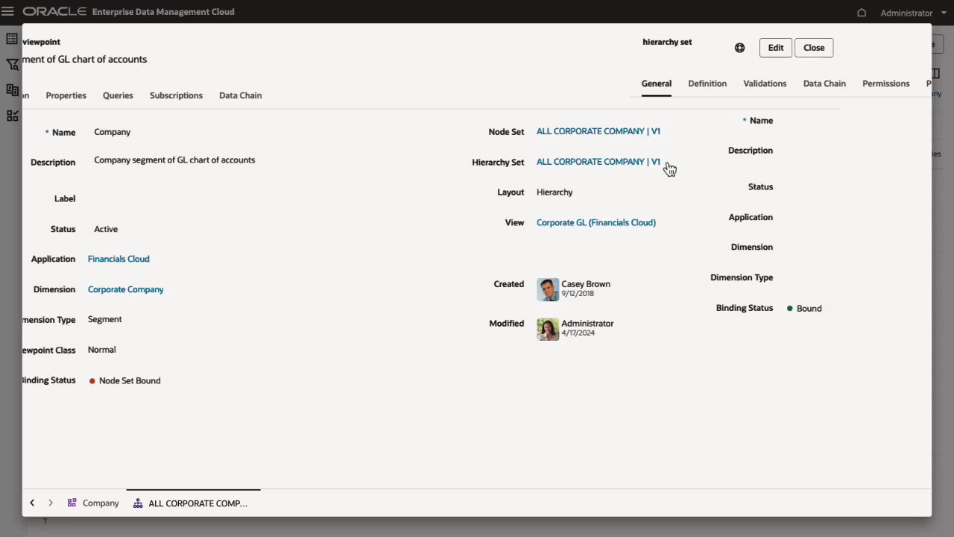
Step: Create validation 'Name Invalid for Parent' on ALL CORPORATE COMPANY | V1 with its range description
click(597, 161)
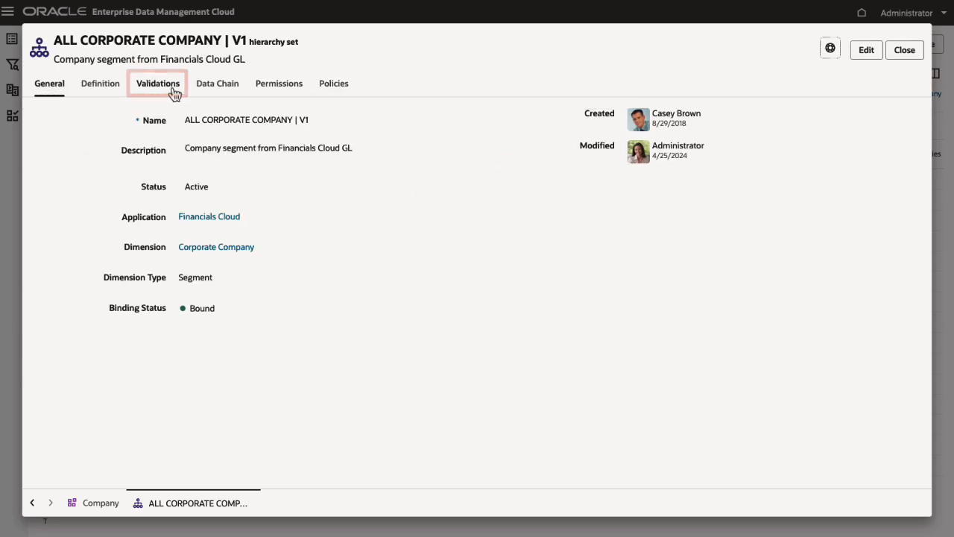
click(158, 83)
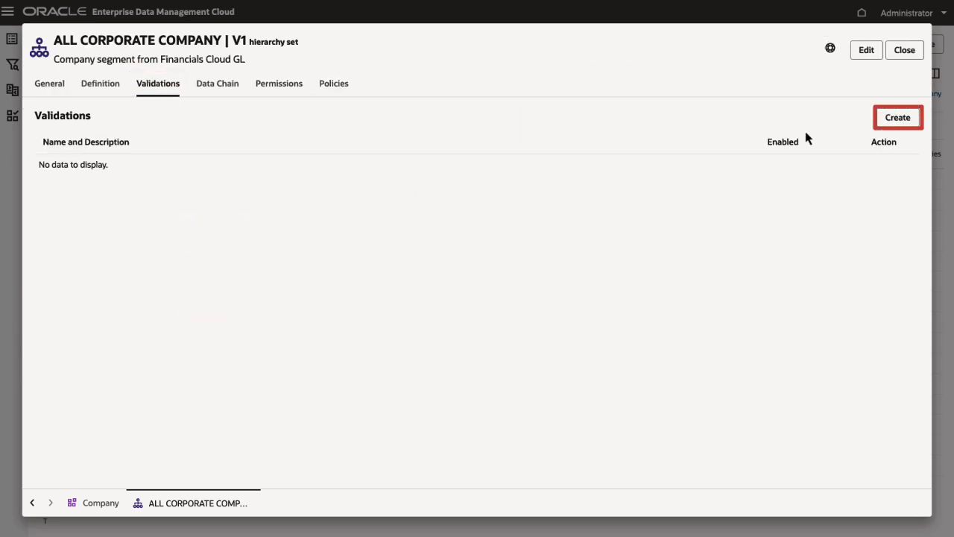
click(897, 116)
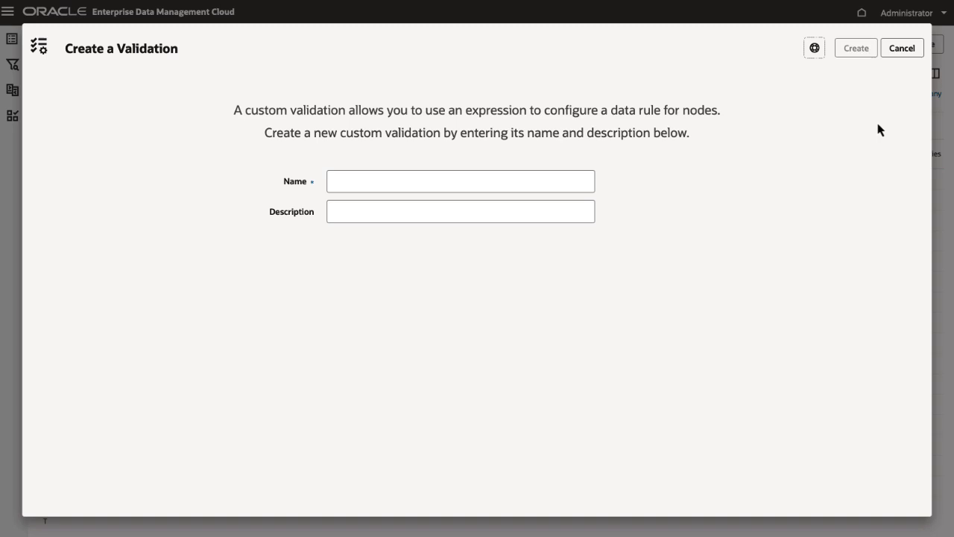
text(Name Invalid for Parent)
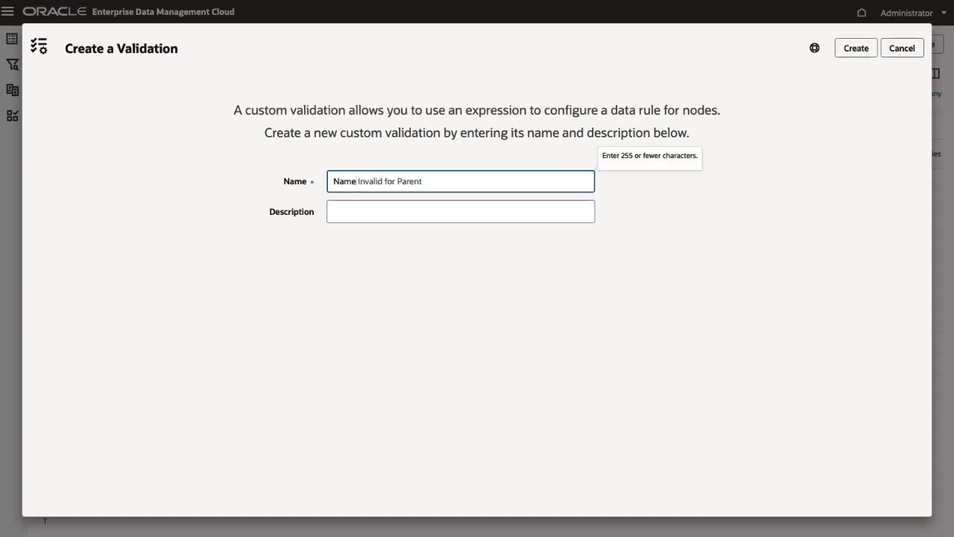
text(Node name must be within range specified for parent)
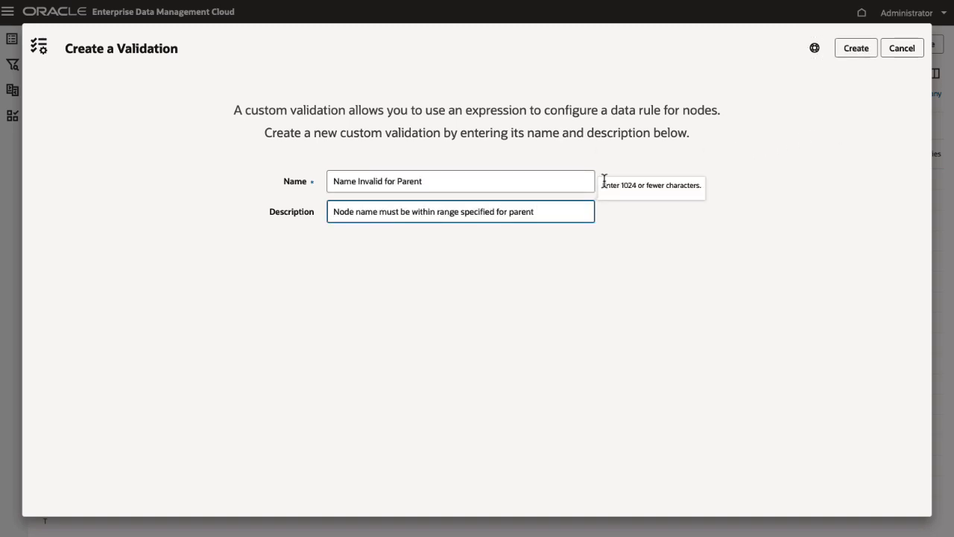
click(855, 48)
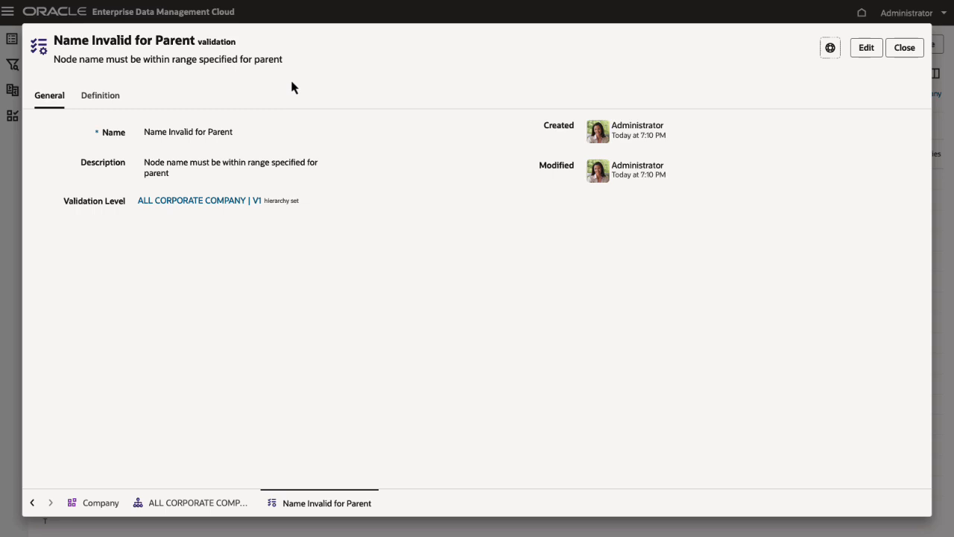
Step: Enter the Range From/Range To failure message and add Move and Rename trigger actions
click(100, 95)
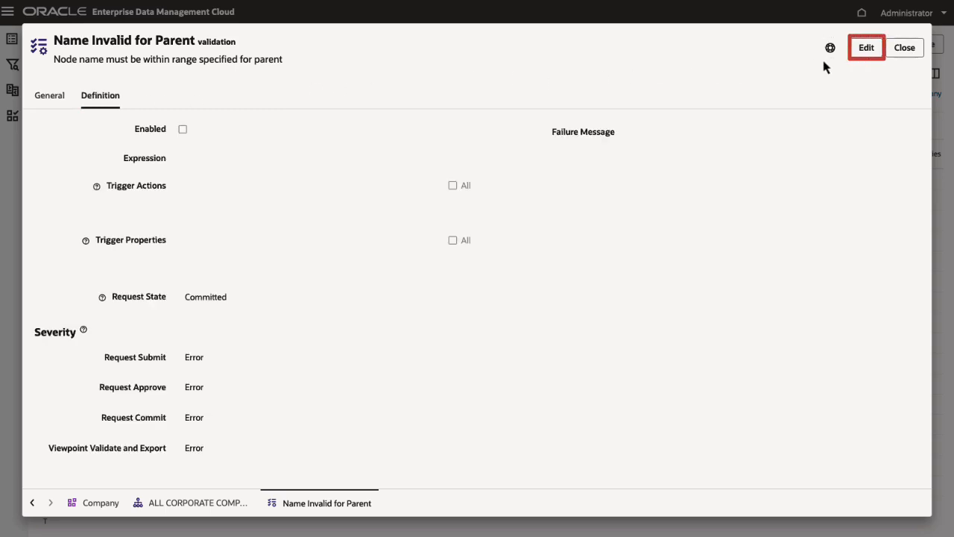
click(866, 46)
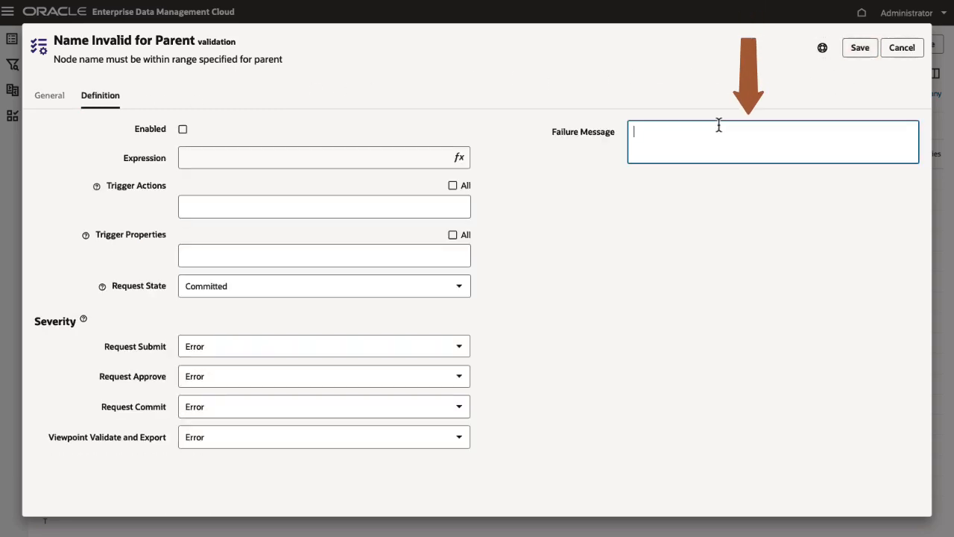
text(Name of child must be within the Rang From and Range To values for the parent.)
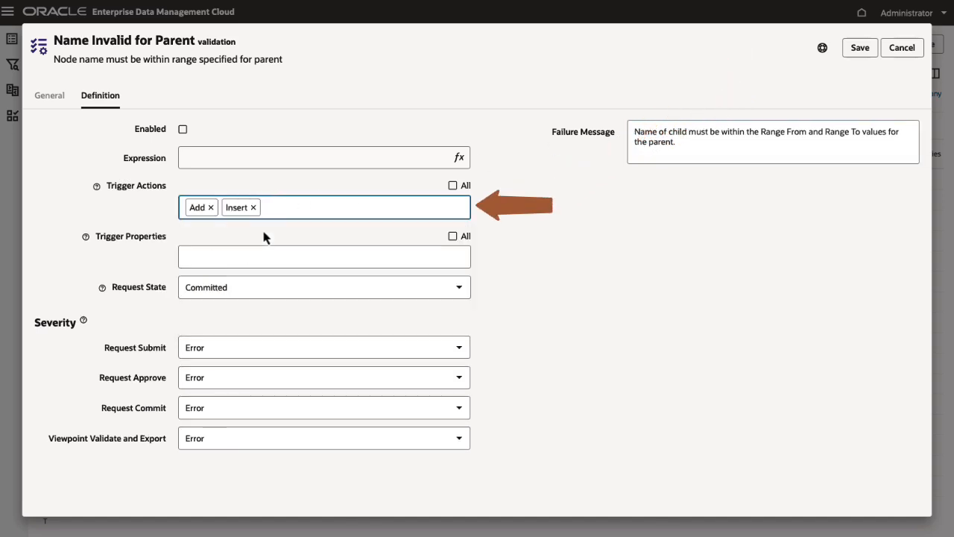
click(335, 207)
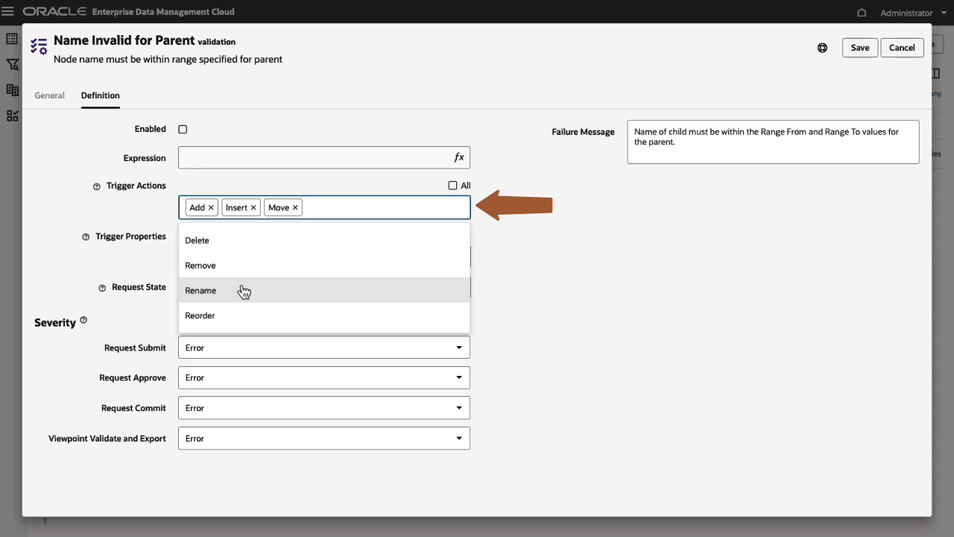
click(199, 289)
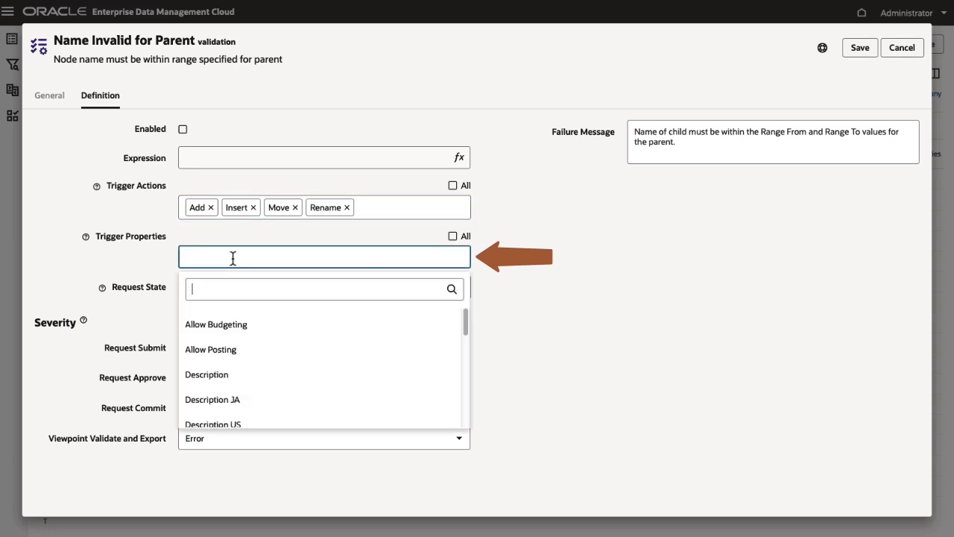
Step: Select Name as the validation's trigger property
text(na)
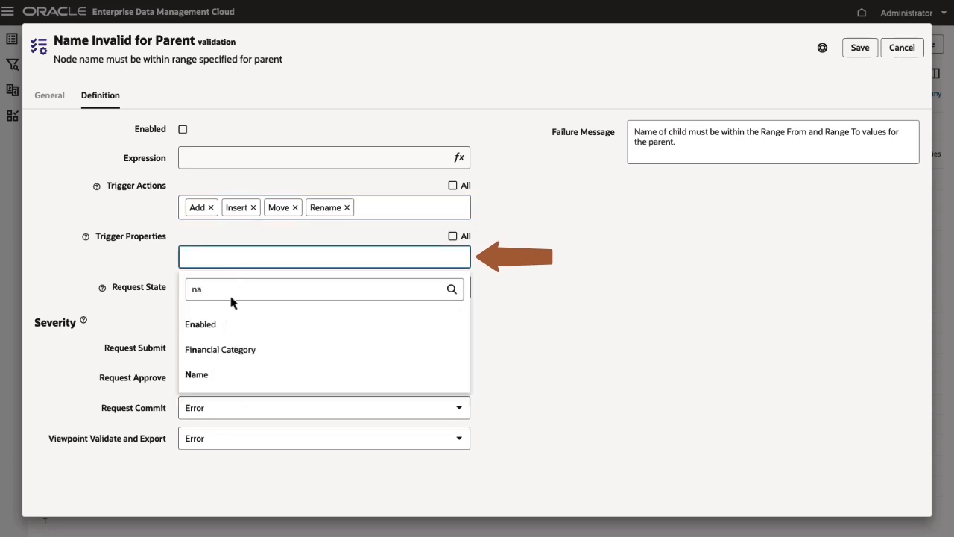
click(197, 374)
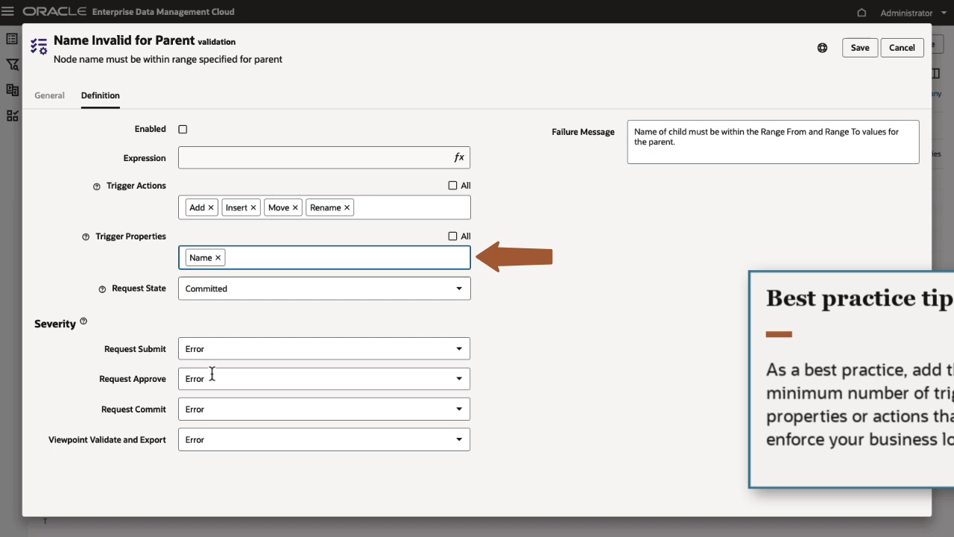
click(459, 289)
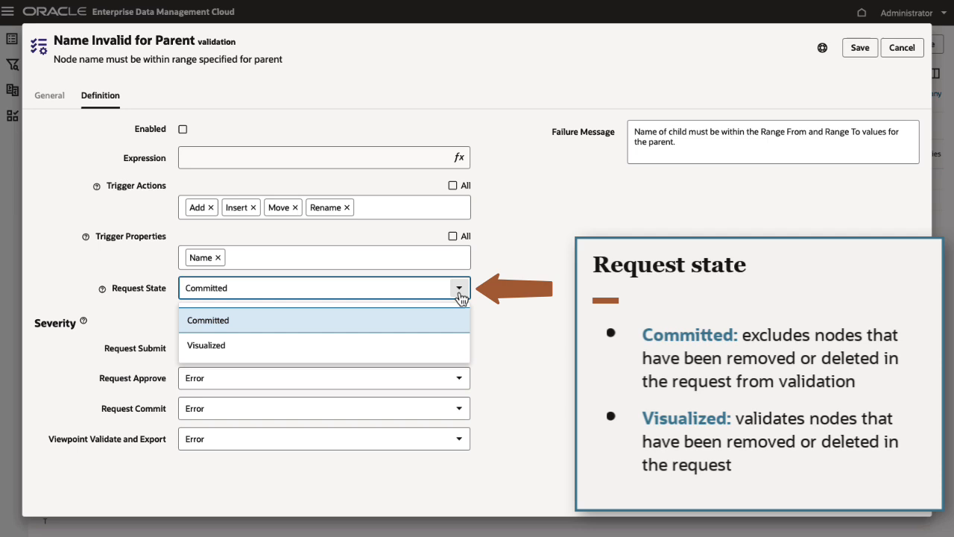
mouse_move(464, 334)
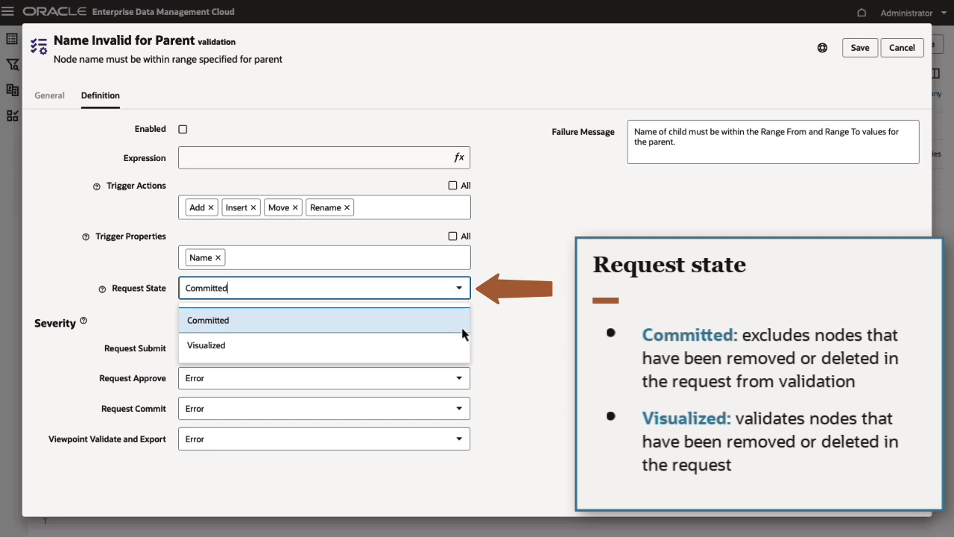
click(209, 319)
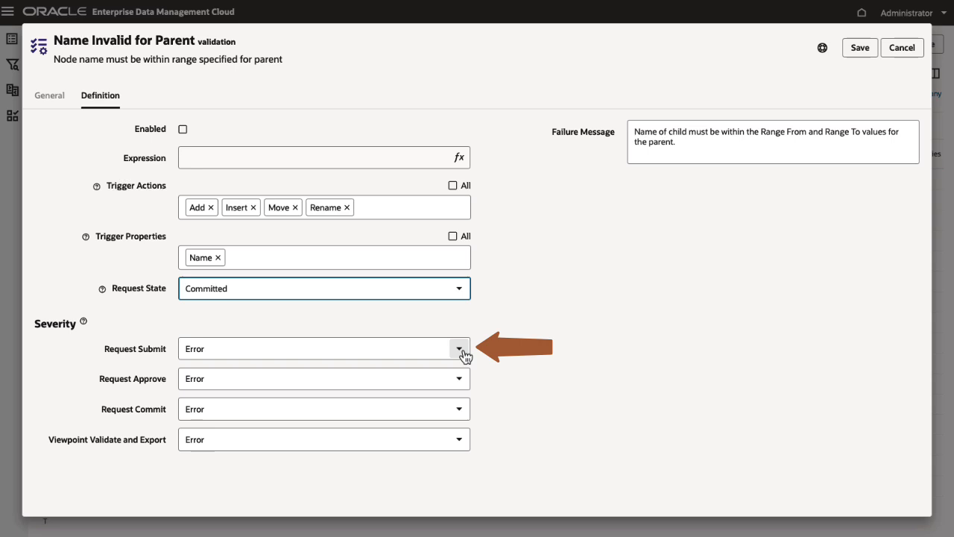
click(459, 349)
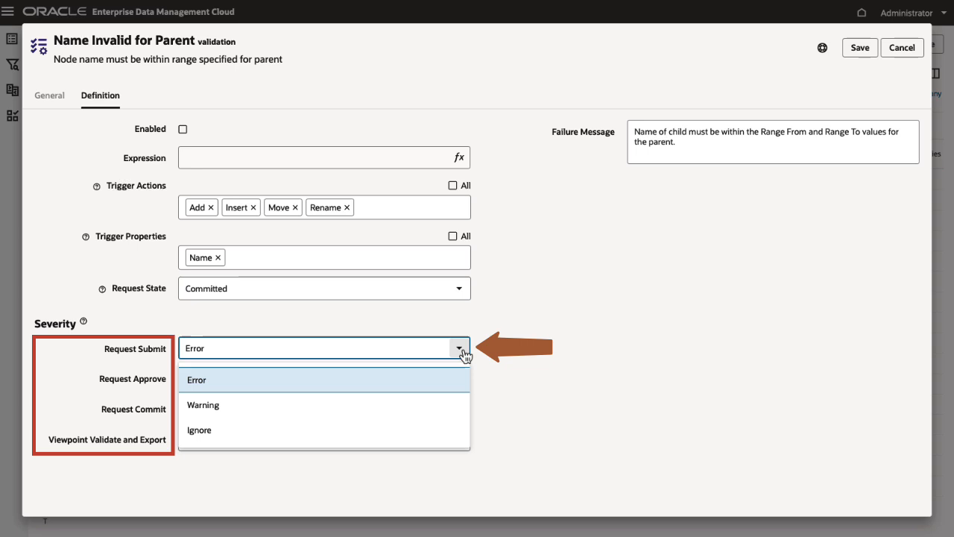
click(197, 380)
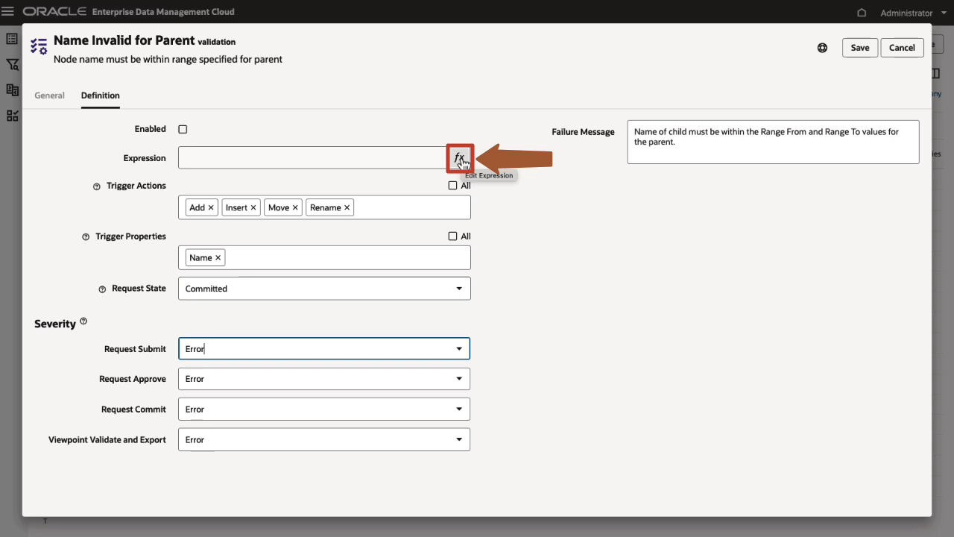
Step: Build the first branch: node.parent.properties.Custom.Range From equals null in the expression editor
click(459, 158)
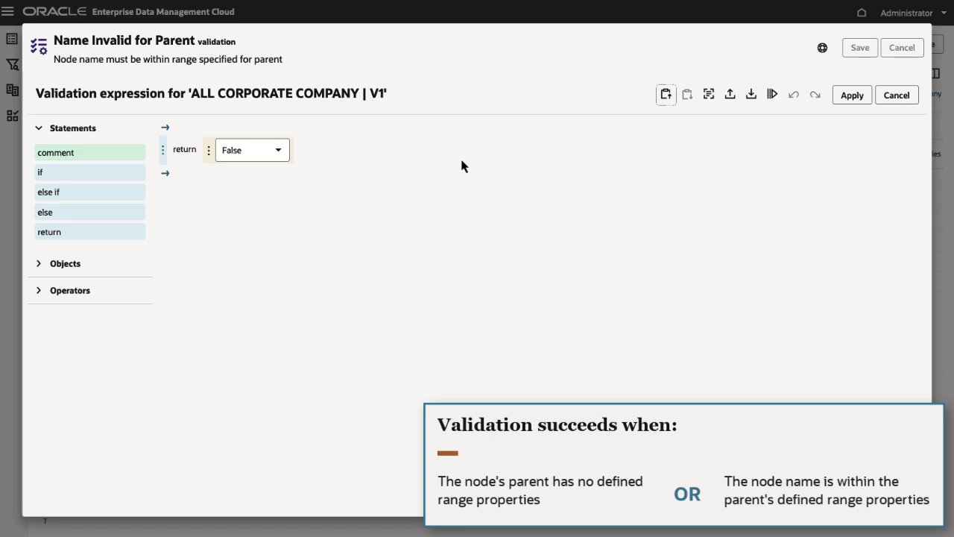
mouse_move(48, 298)
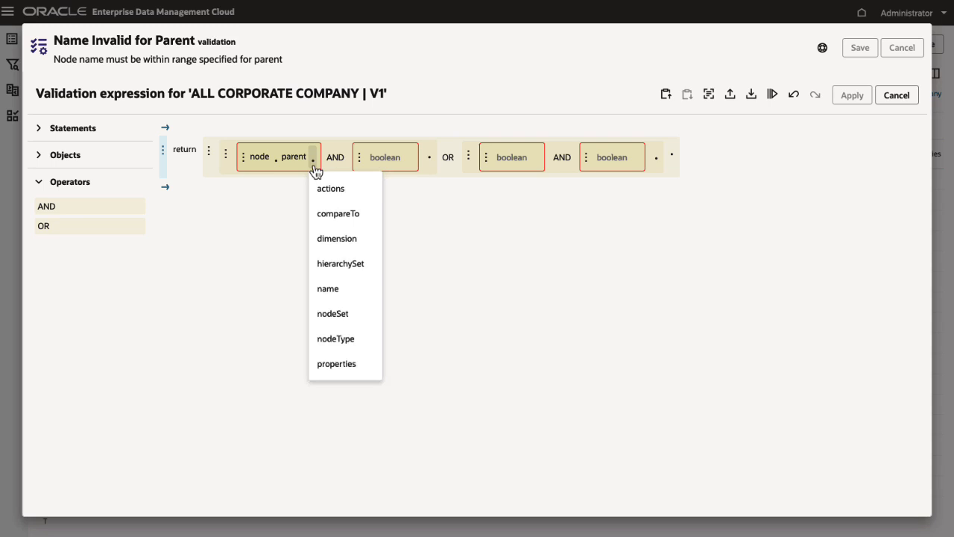
click(336, 364)
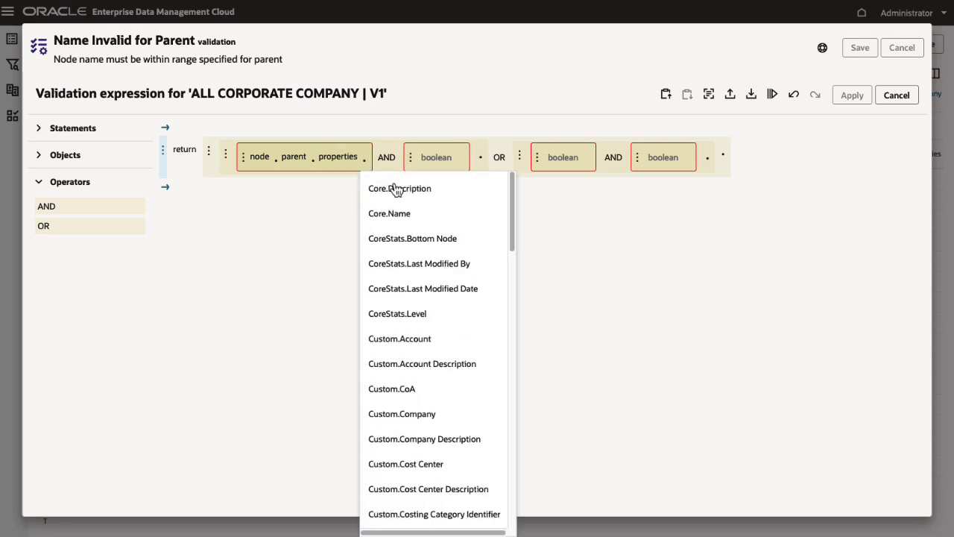
scroll(down, 3)
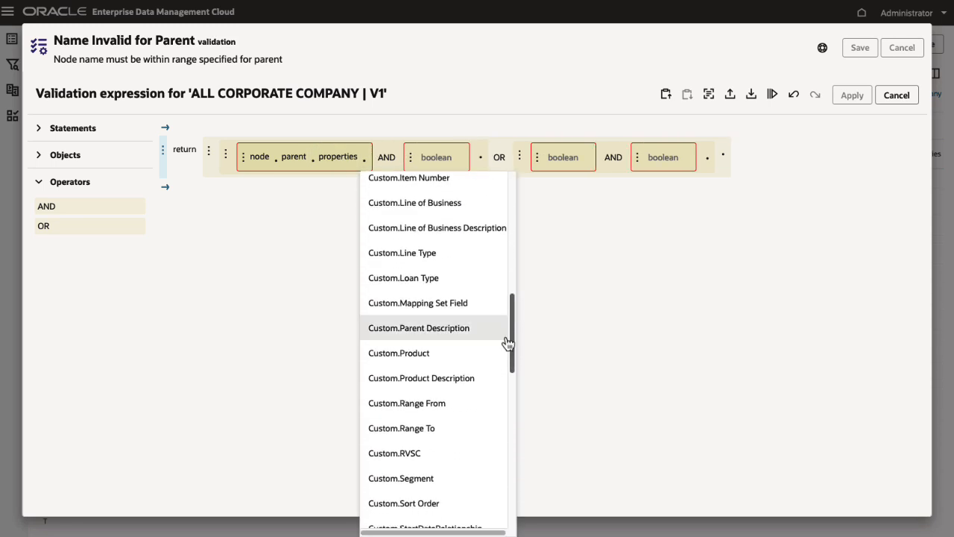
click(406, 402)
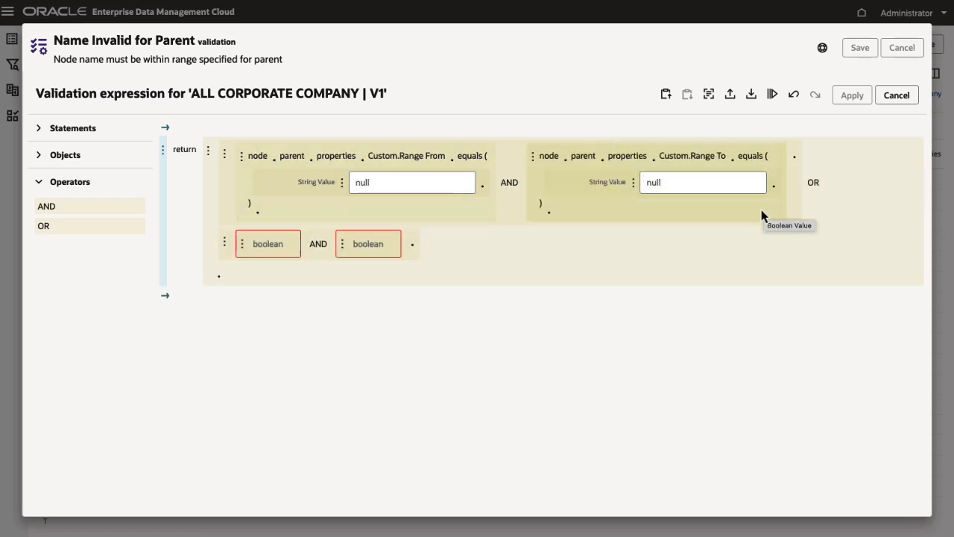
Step: Build node.name greaterThanOrEqual parent's Range From AND lessThanOrEqual parent's Range To
click(256, 244)
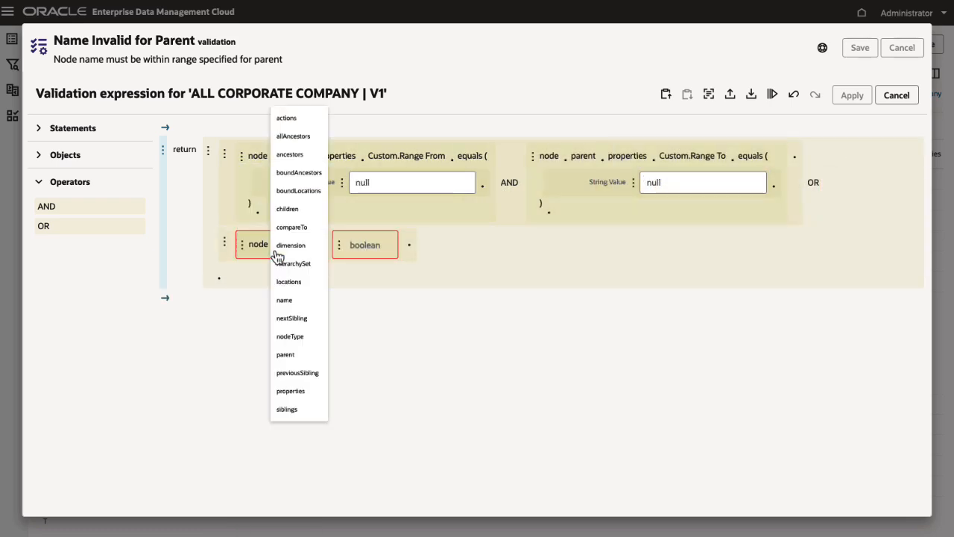
click(284, 299)
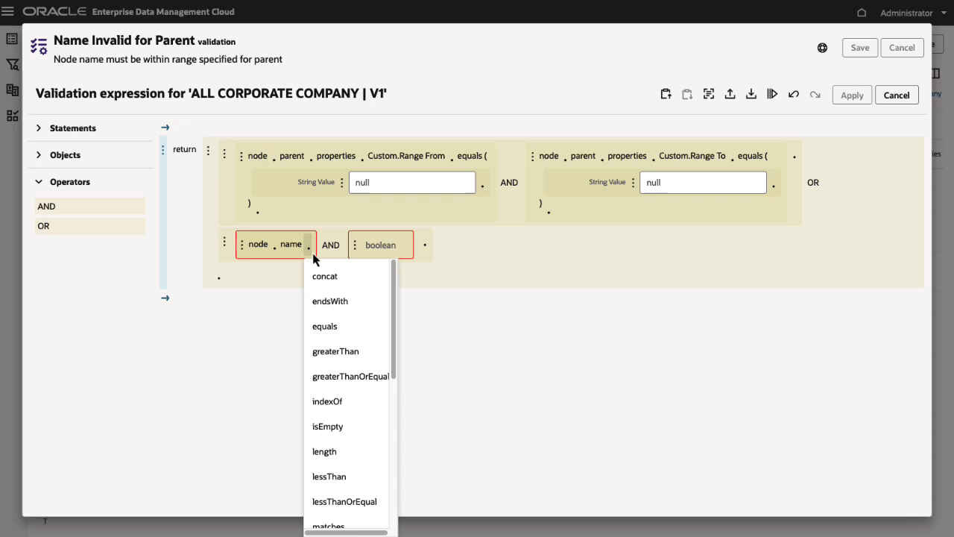
click(350, 375)
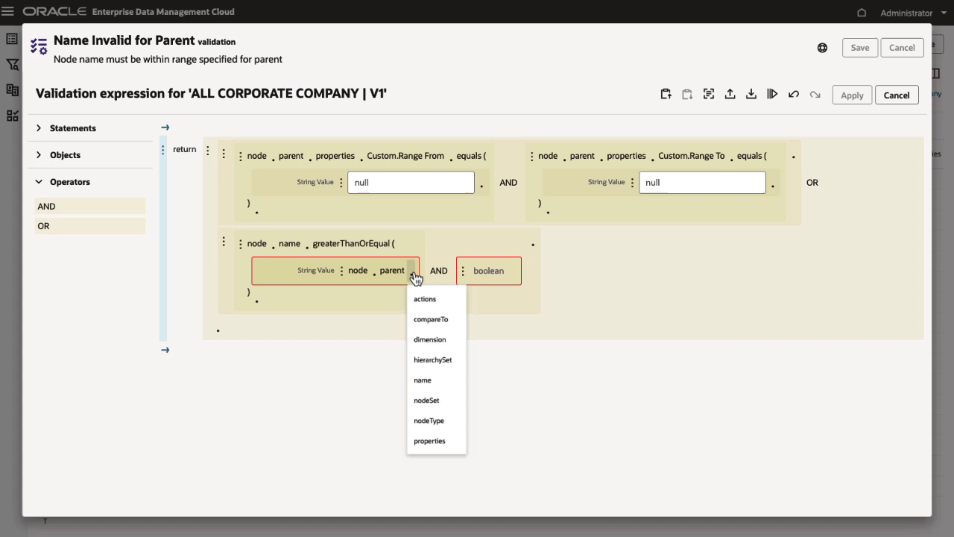
click(429, 440)
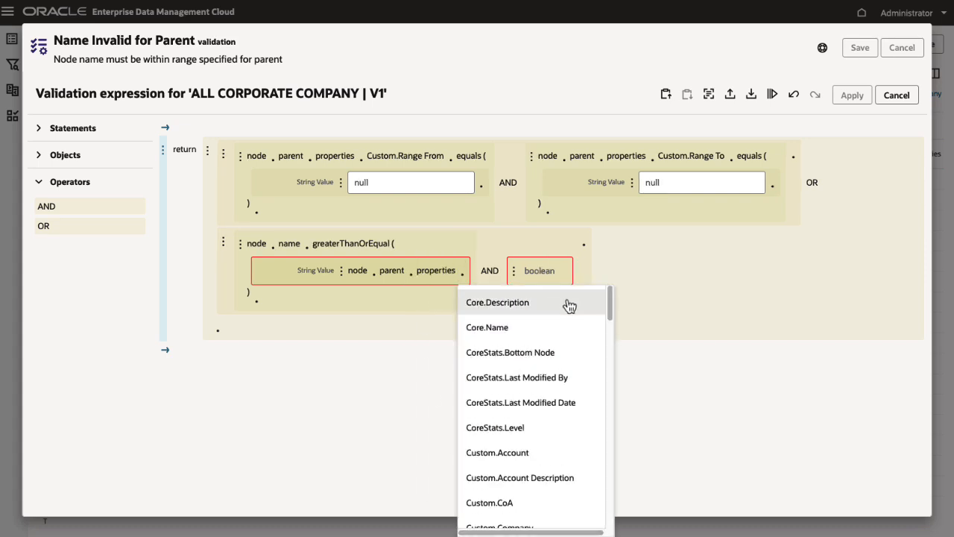
scroll(down, 3)
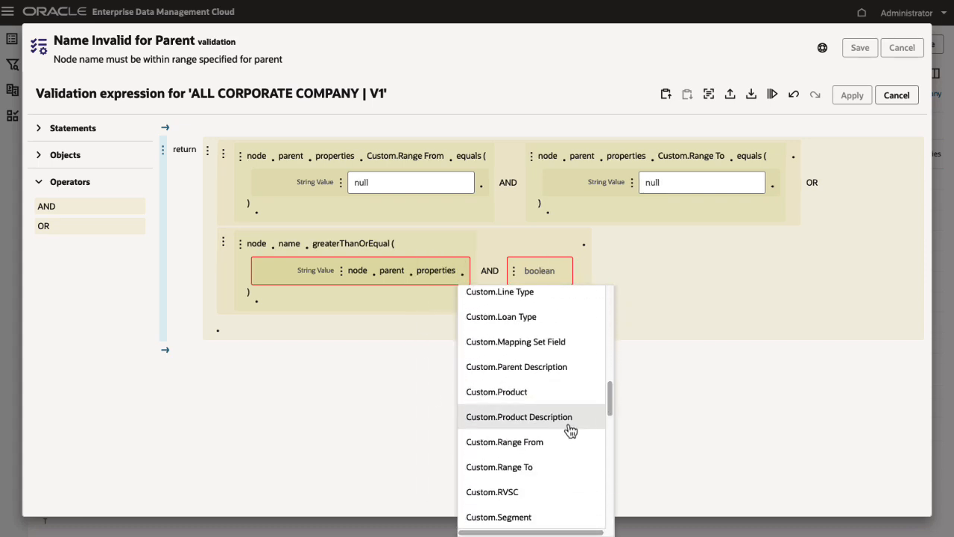
click(504, 442)
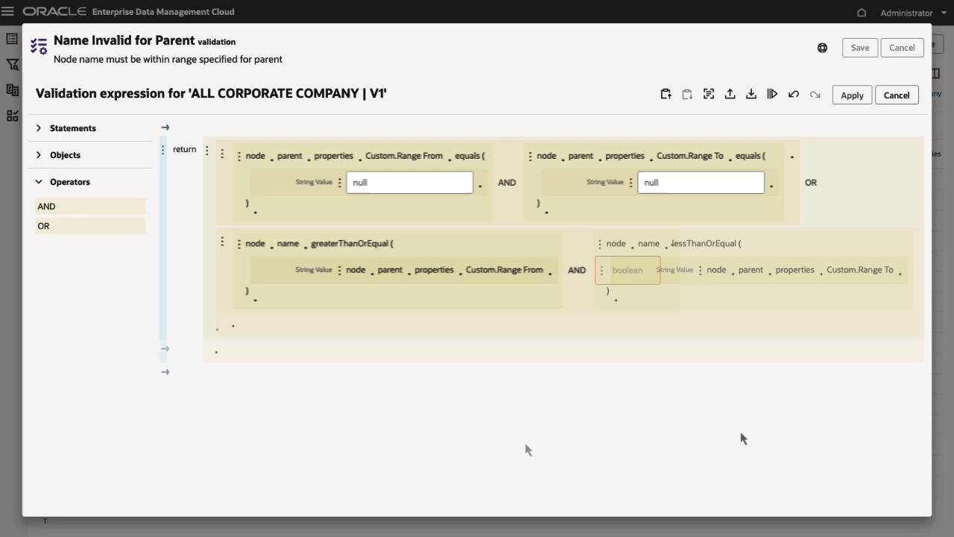
click(772, 94)
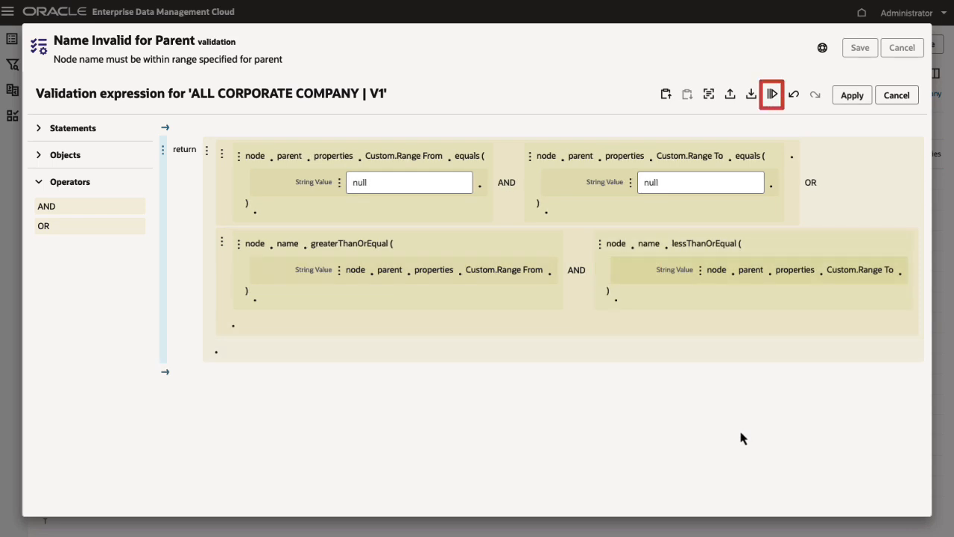
Step: Test the expression against node 101 of the Company viewpoint, evaluating to true
click(772, 94)
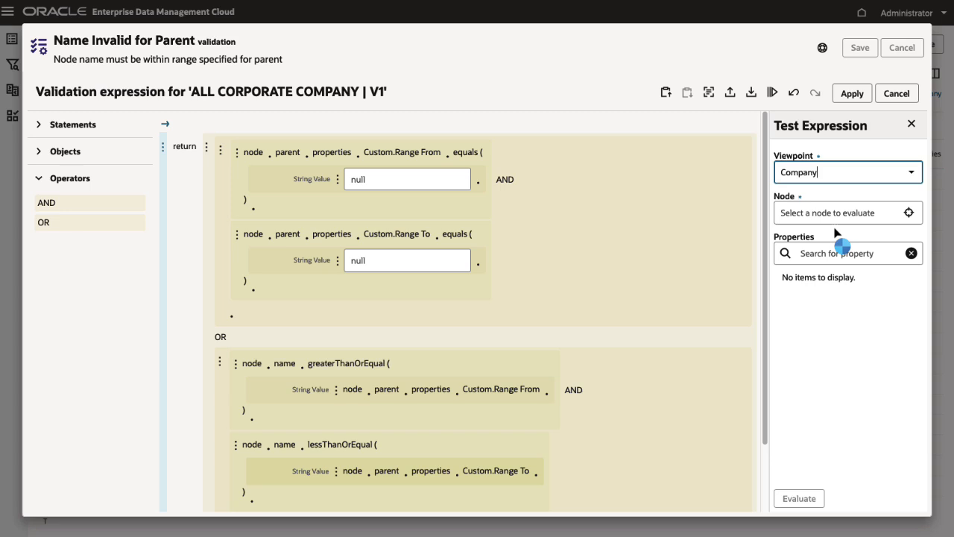
click(909, 212)
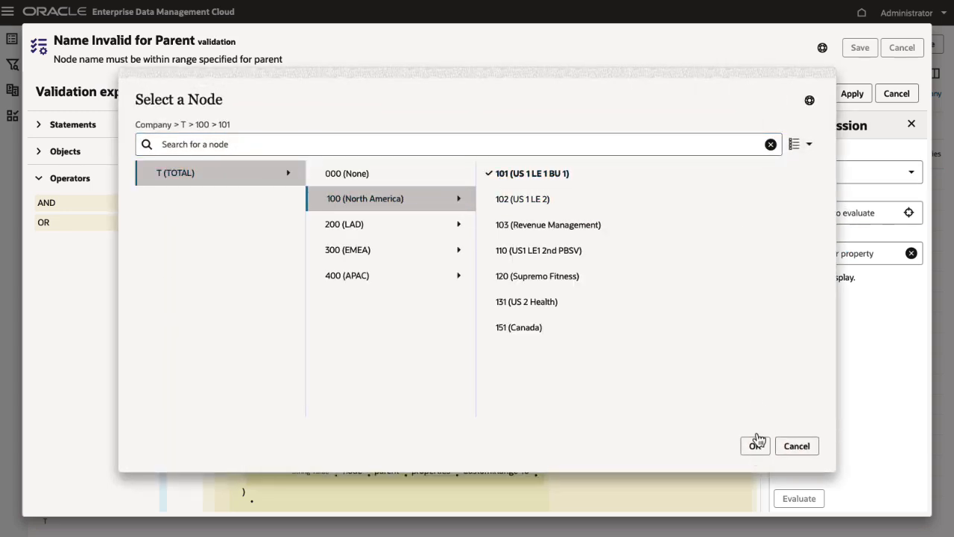
click(755, 444)
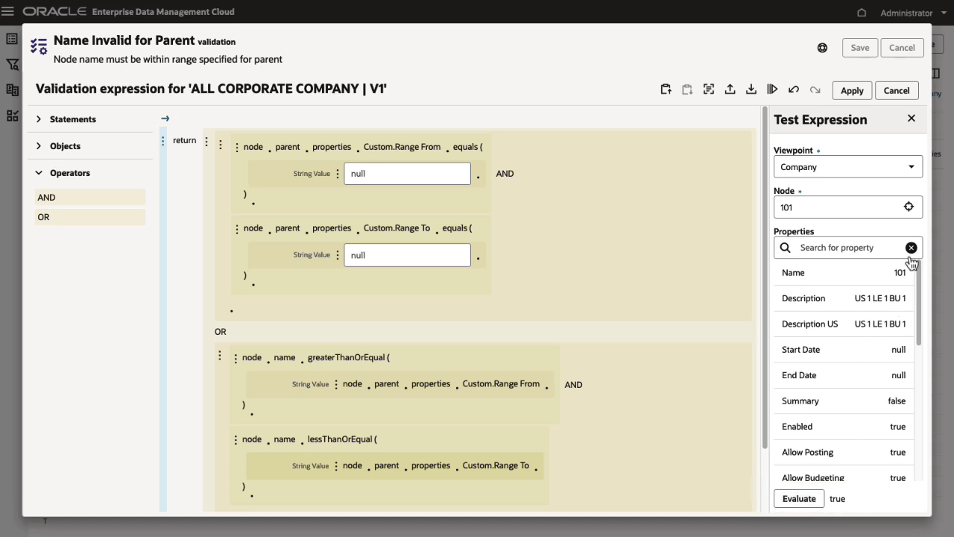
click(909, 206)
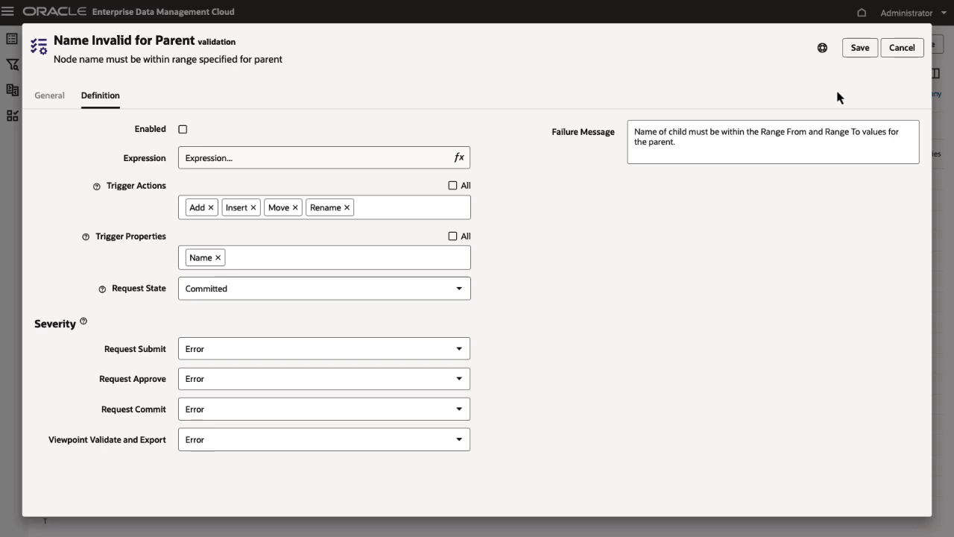
mouse_move(251, 124)
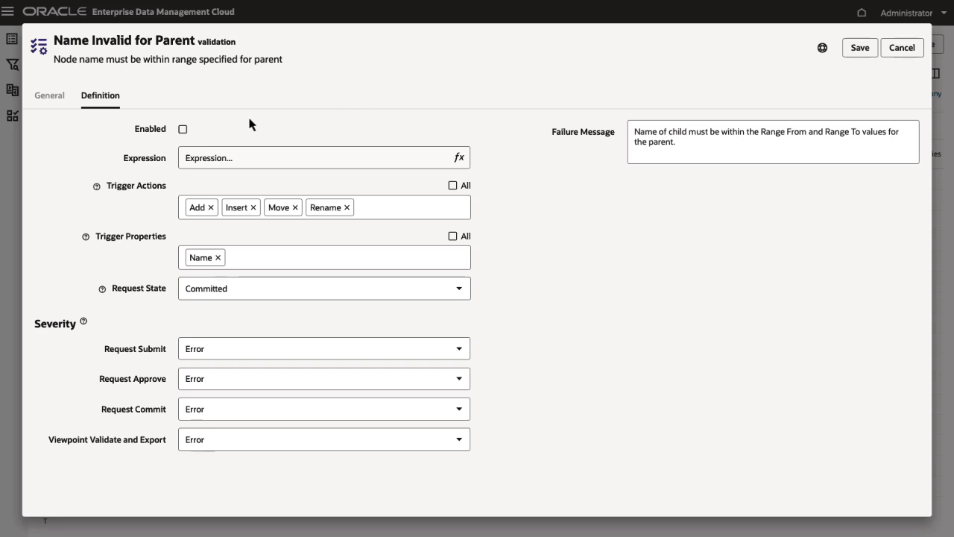
Step: Enable and save the Name Invalid for Parent validation, then return to the viewpoint
click(182, 128)
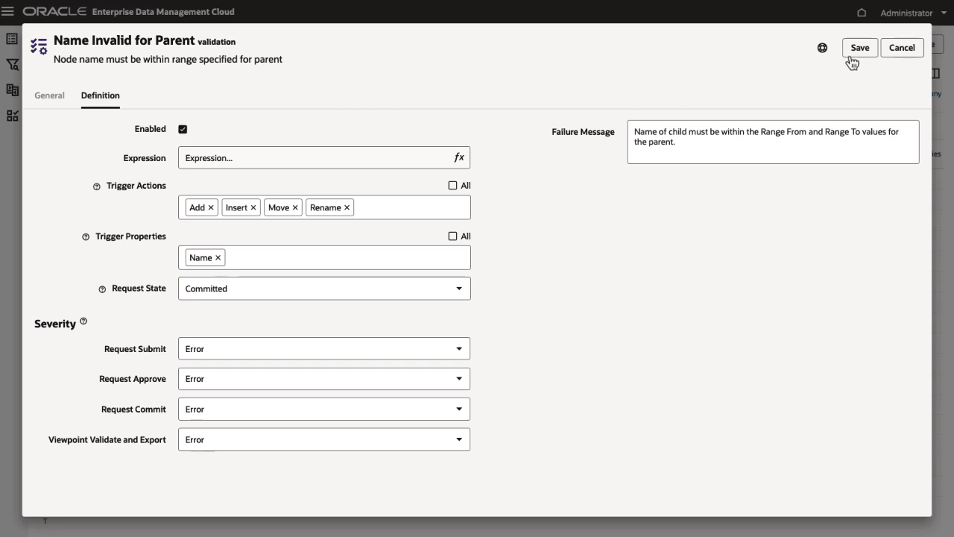
click(859, 46)
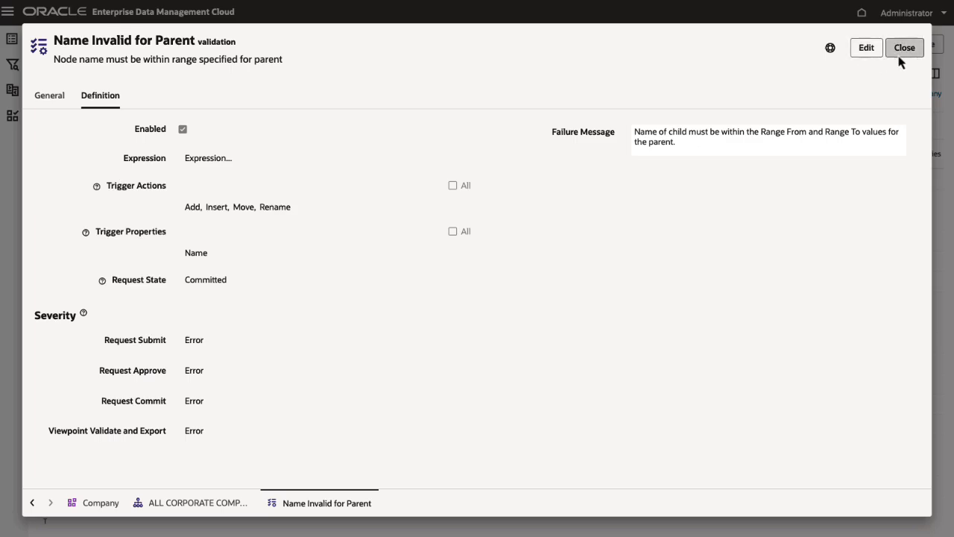
click(903, 46)
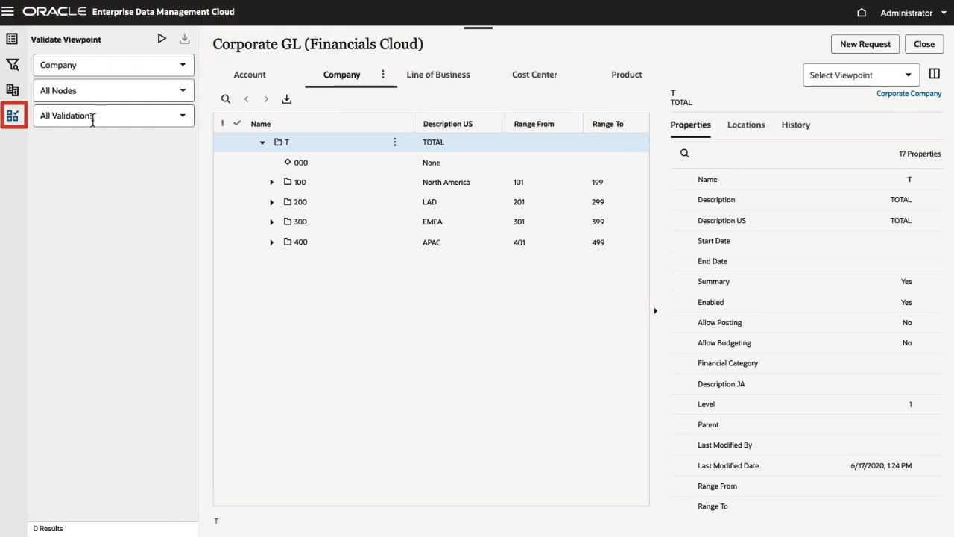
Step: Validate Company with only Name Invalid for Parent selected, then inspect failing node 651 Panama
click(113, 115)
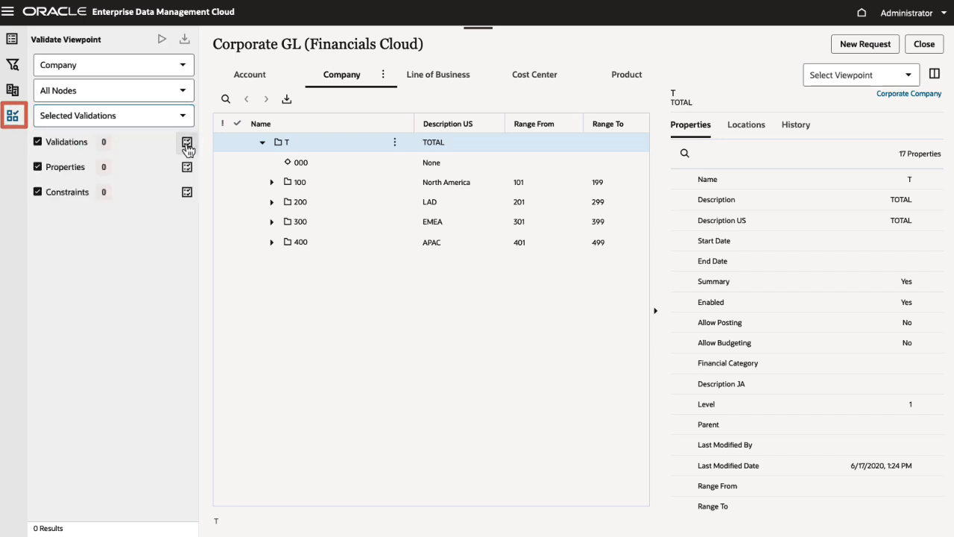
click(188, 142)
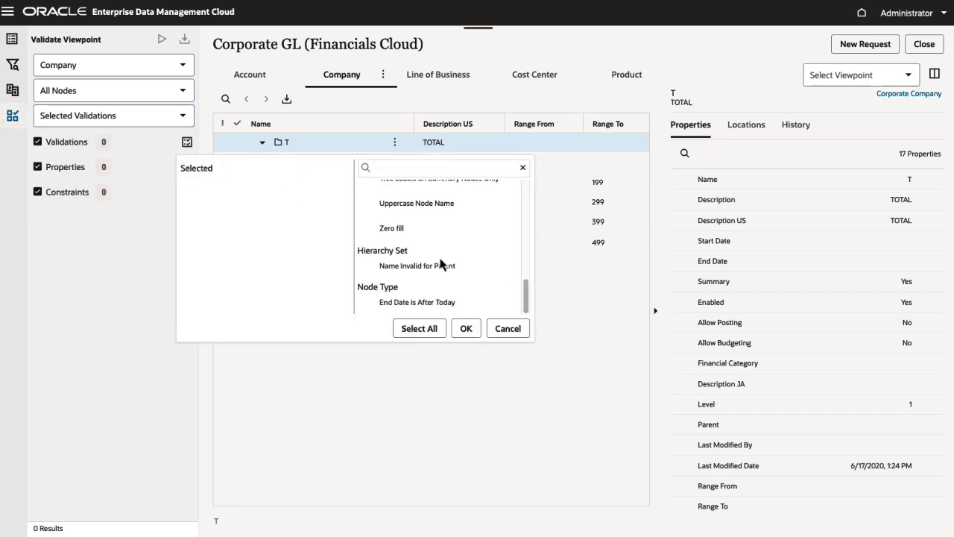
click(465, 328)
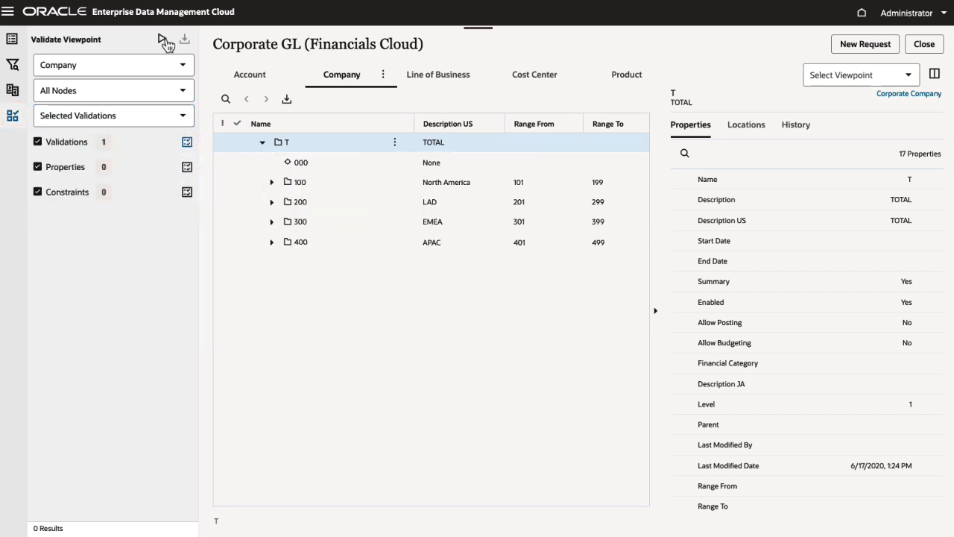
click(161, 38)
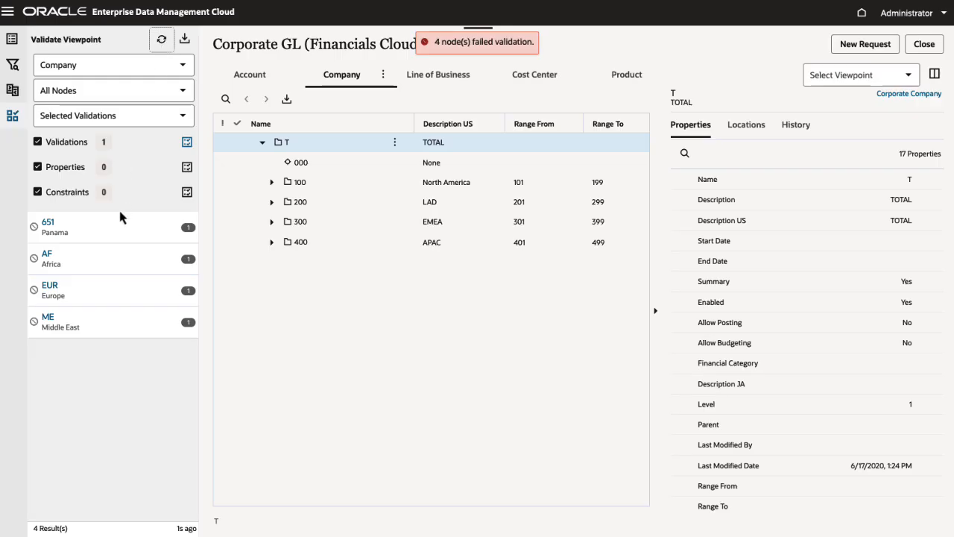
click(48, 227)
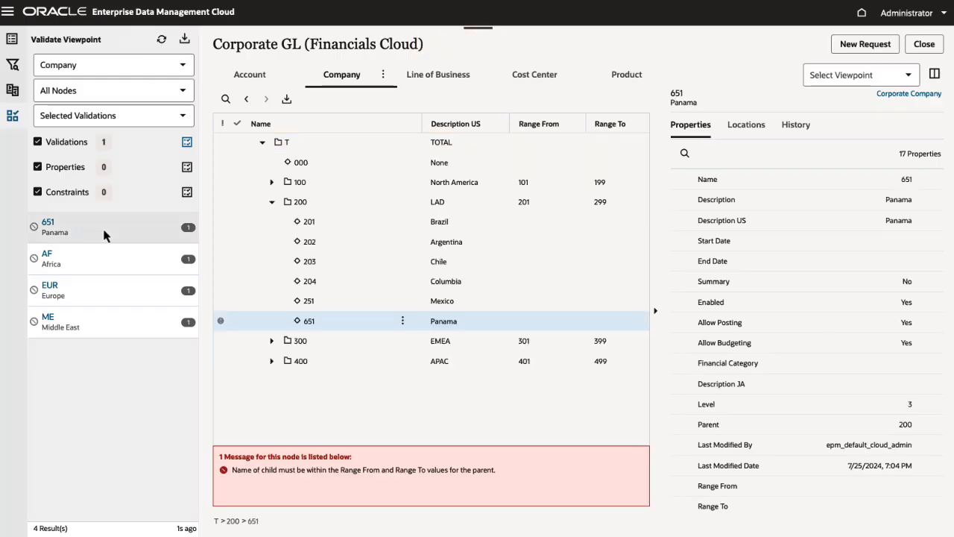
mouse_move(713, 84)
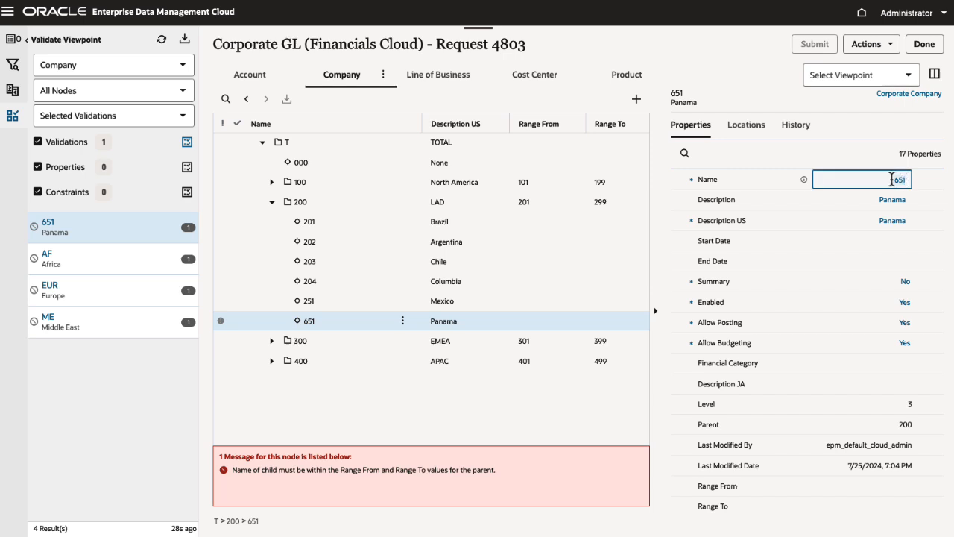
Step: Rename node 651 Panama to 255, within LAD's 201–299 range
text(255)
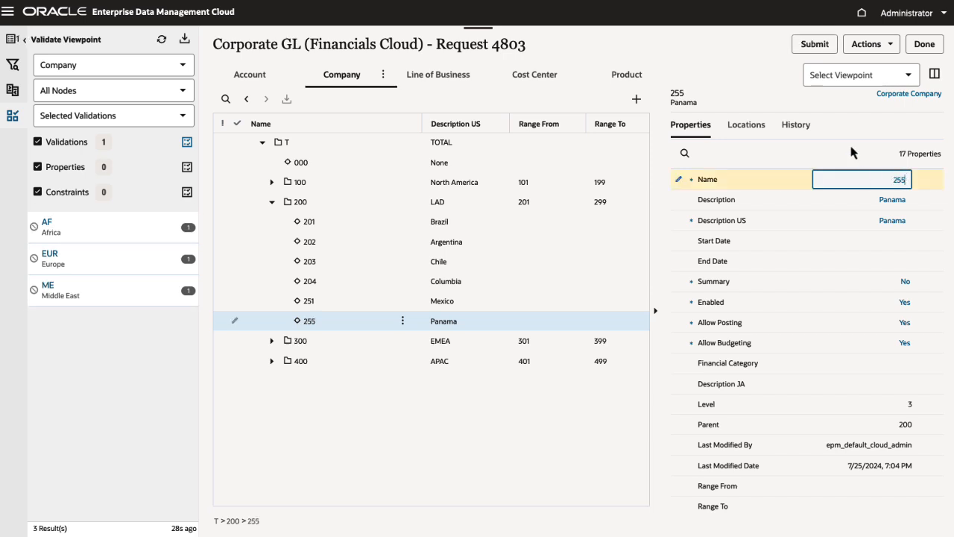